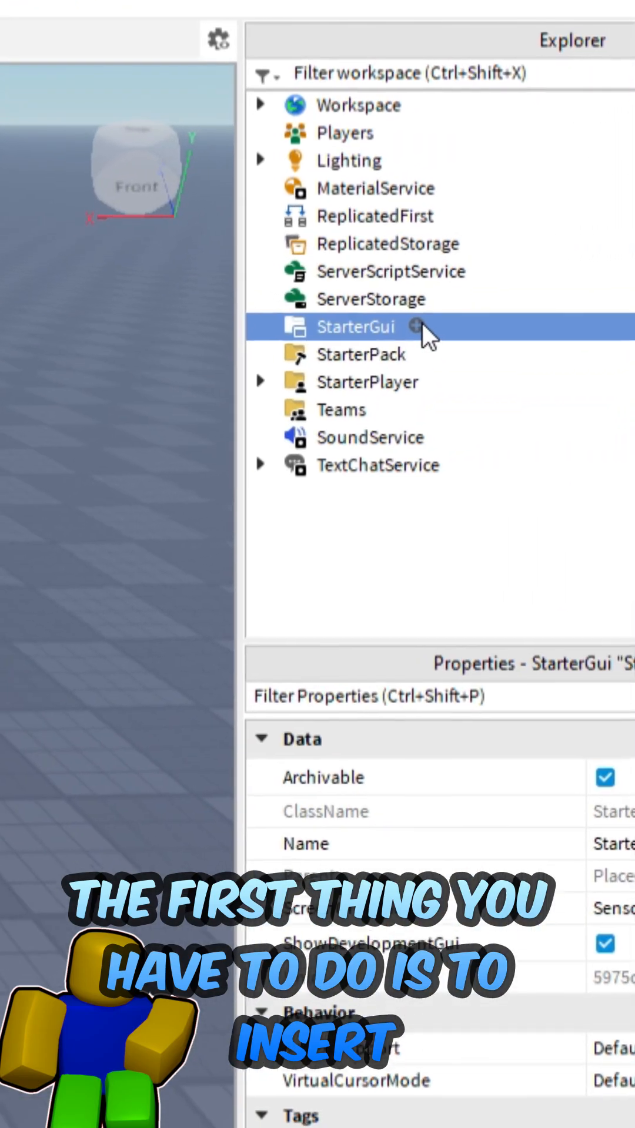
Insert a ScreenGui into StarterGui with a Frame, a TextButton and a Script under the button
{"action": "left_click", "coordinate": [416, 326]}
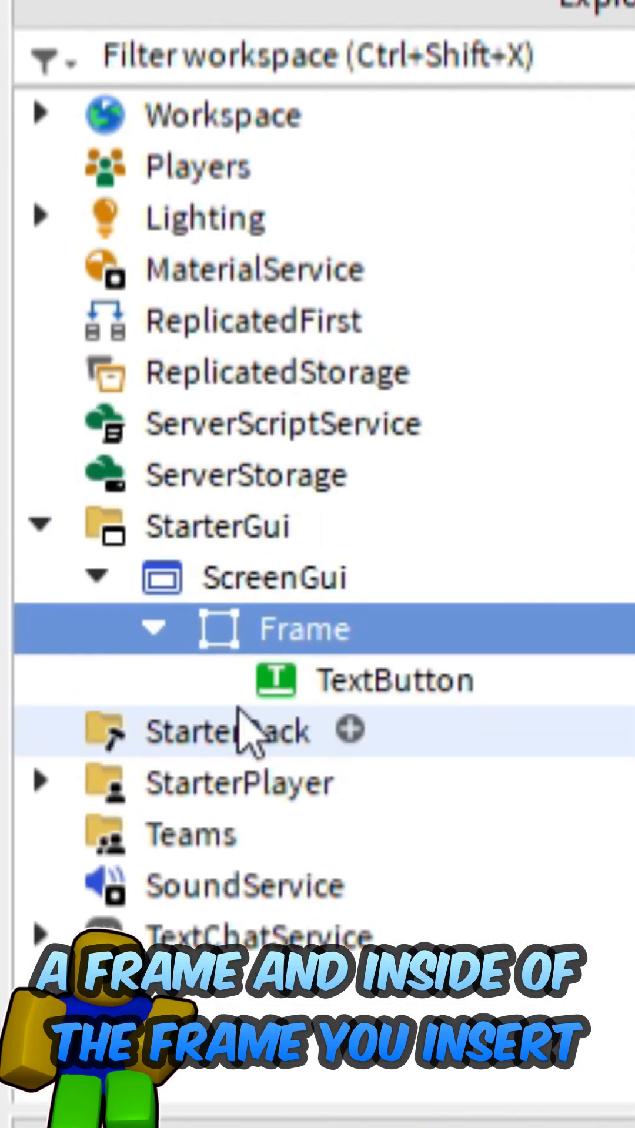
{"action": "left_click", "coordinate": [395, 680]}
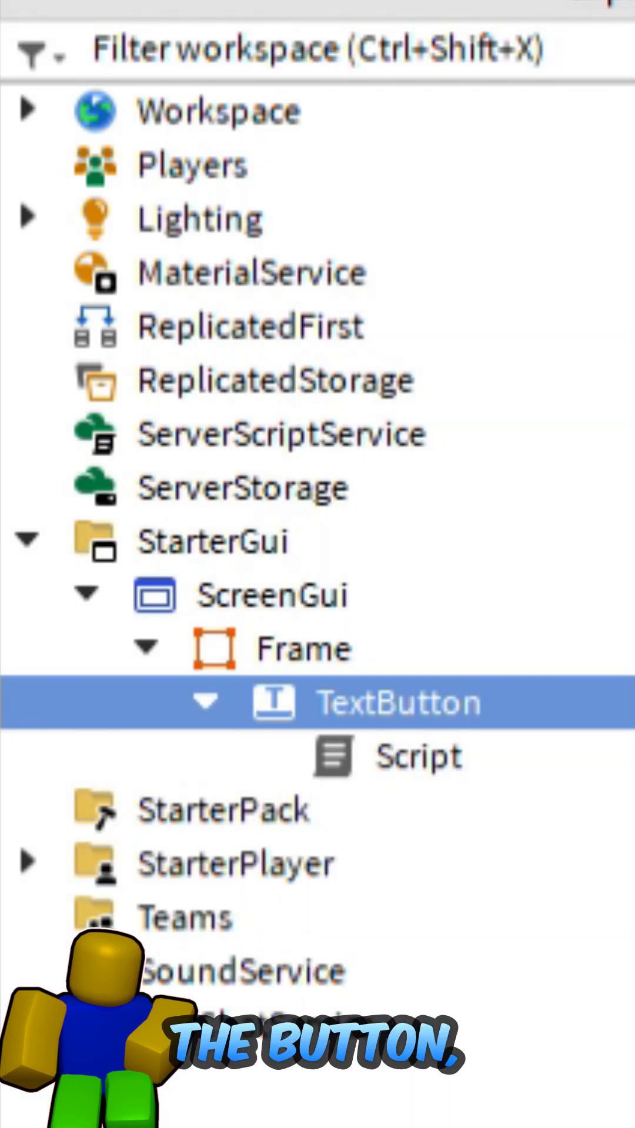
{"action": "left_click", "coordinate": [417, 749]}
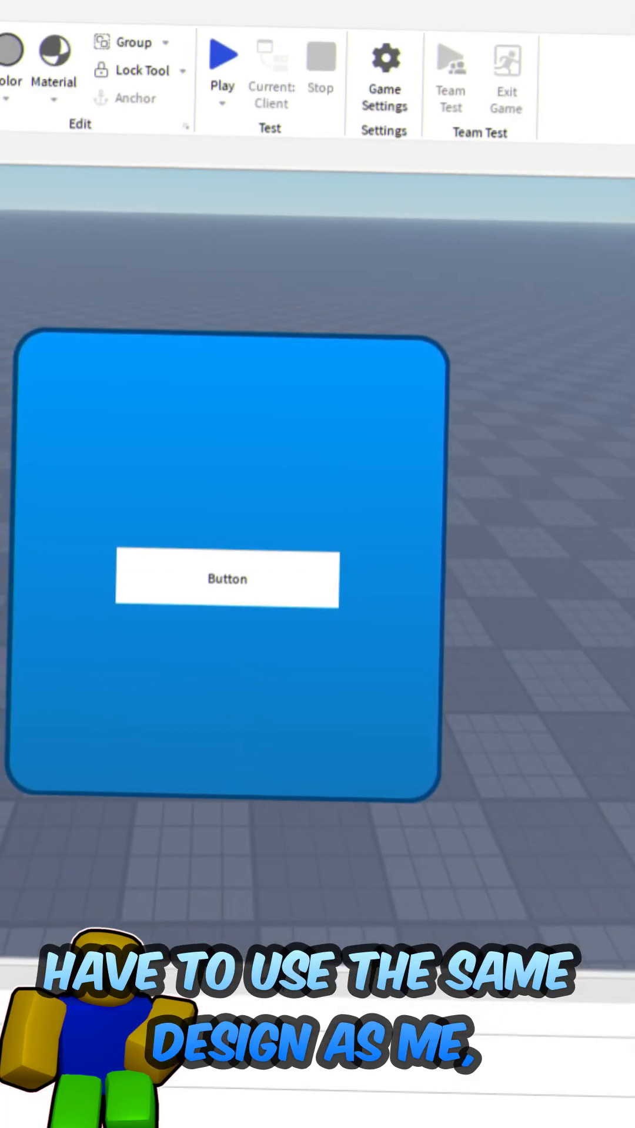
Give the Frame a blue background with UICorner and centre the white TextButton inside it
{"action": "left_click", "coordinate": [227, 579]}
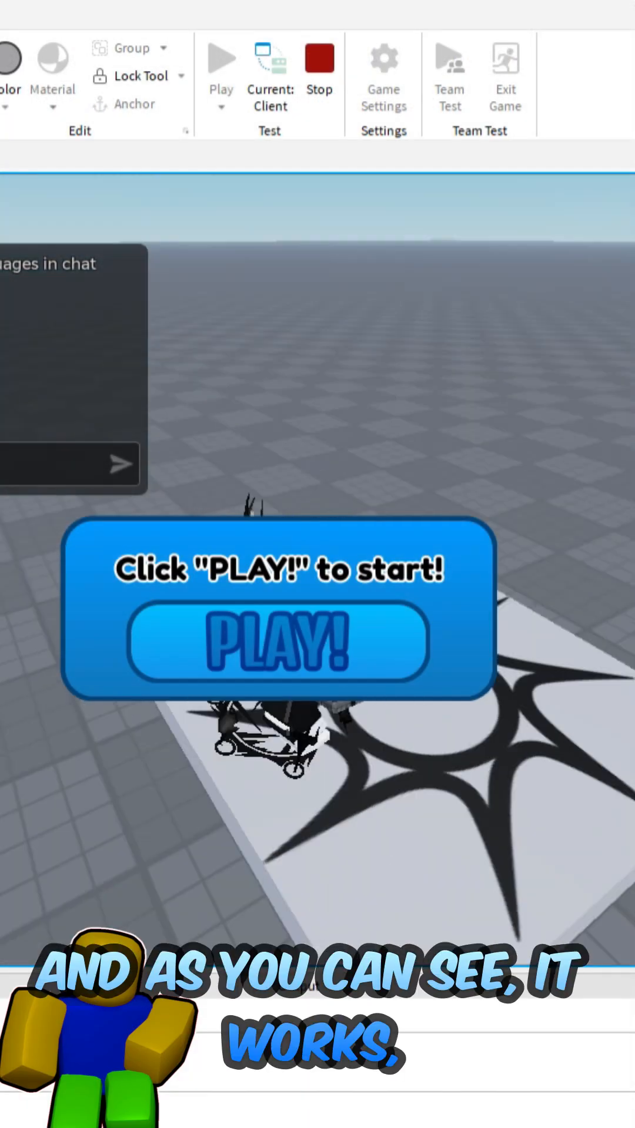
Play-test and hit PLAY! so the blue main menu hides, leaving the character in view
{"action": "left_click", "coordinate": [279, 643]}
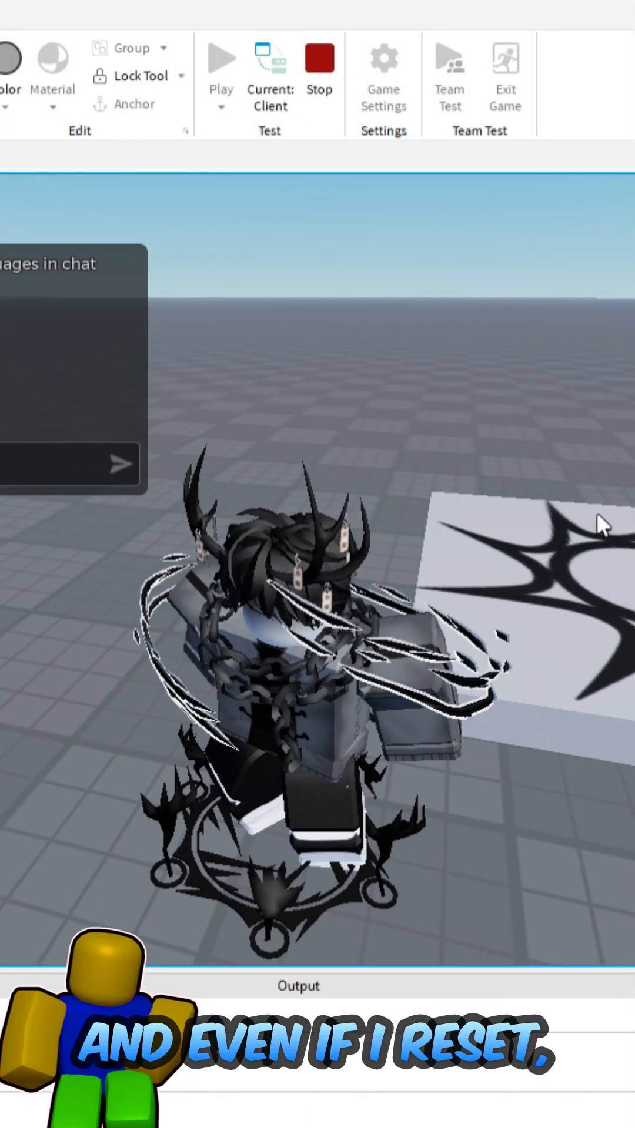